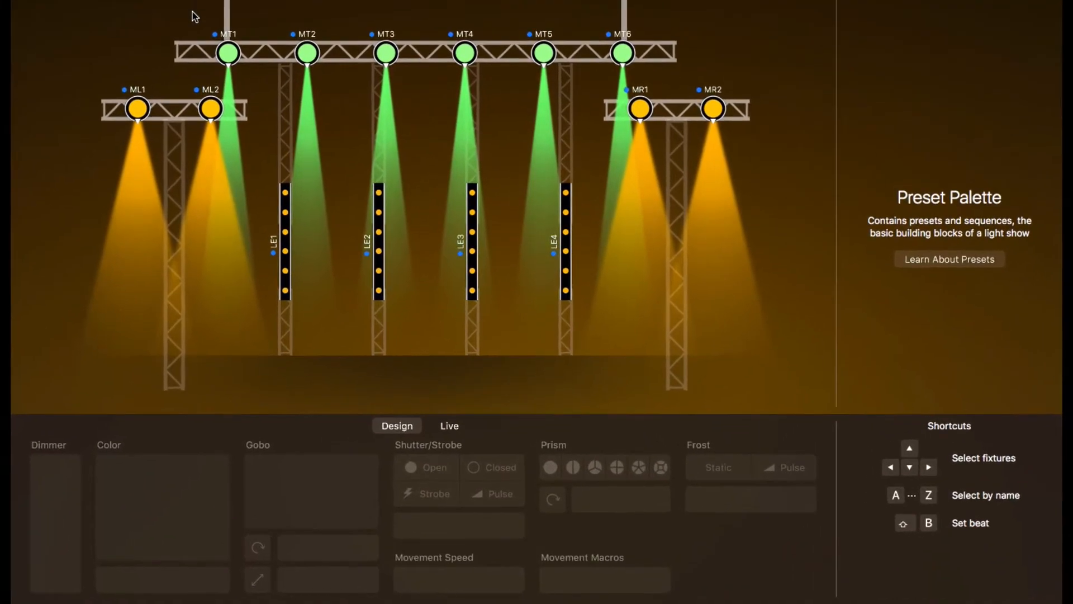
- Select the overhead moving heads MT1–MT6 and apply the blue color swatch
click(225, 52)
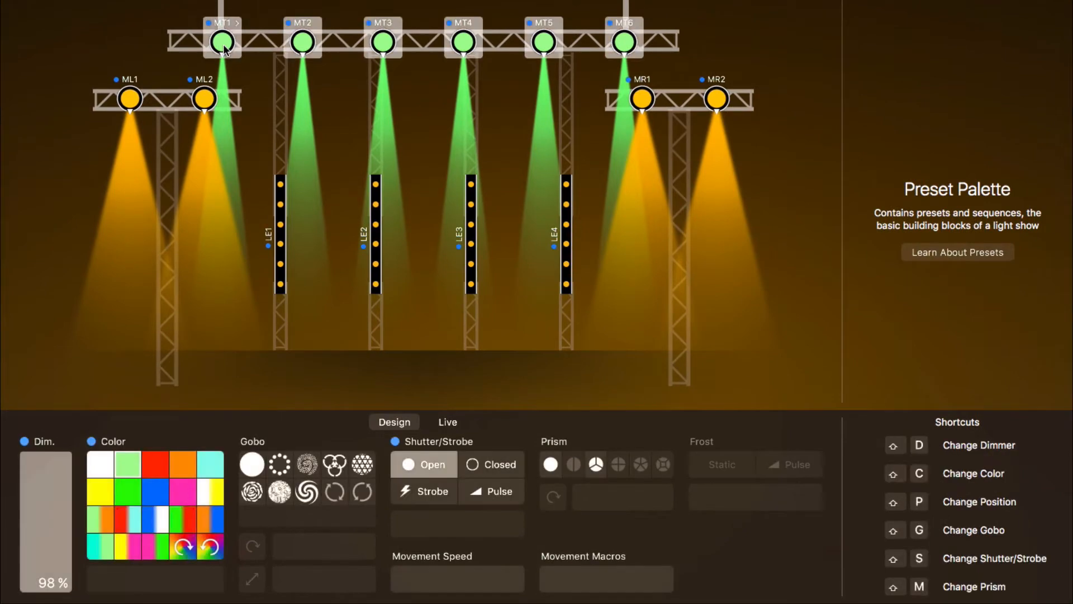
mouse_move(229, 67)
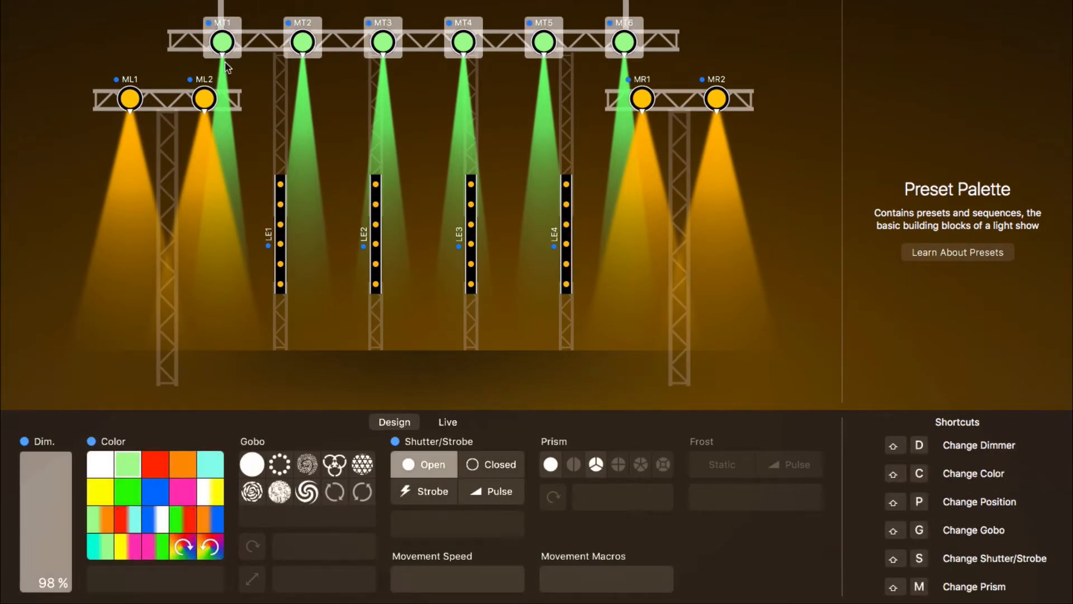
click(153, 487)
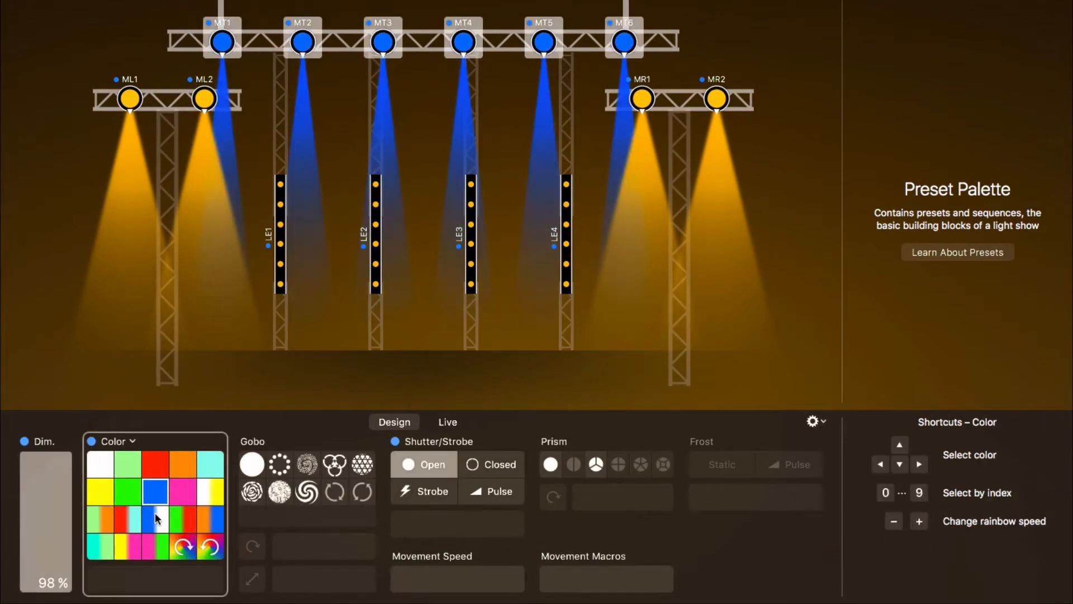
click(176, 491)
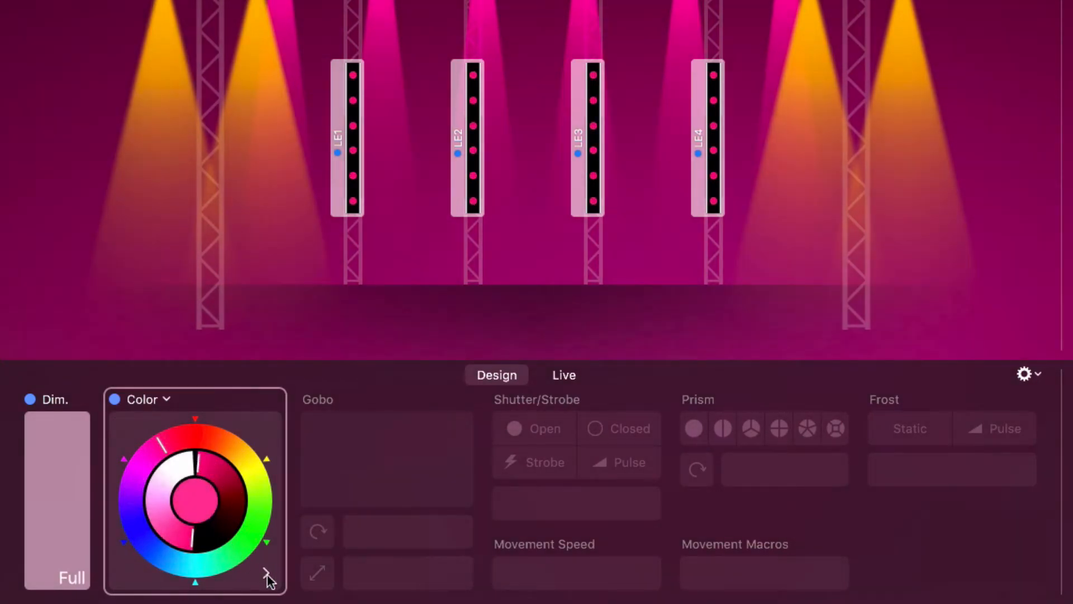
click(267, 575)
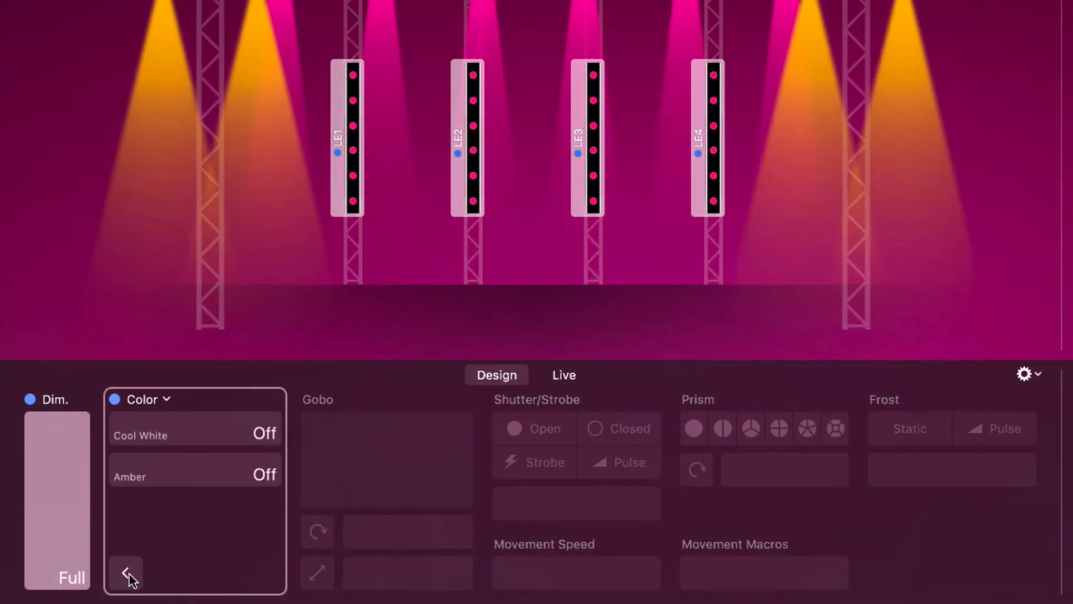
click(127, 572)
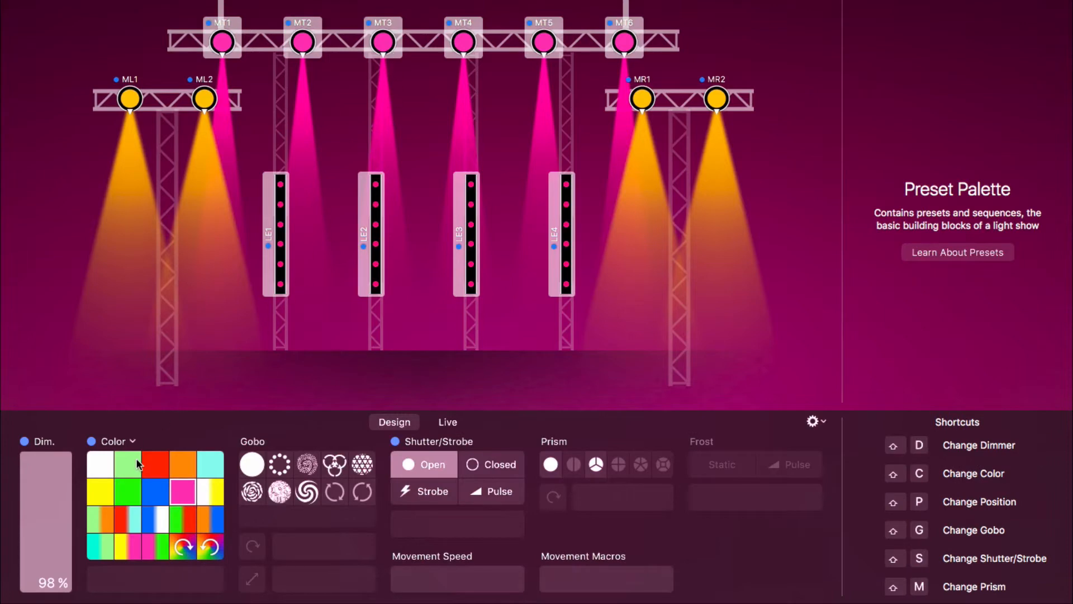
- Apply the light green swatch to the selected LED bars
click(129, 464)
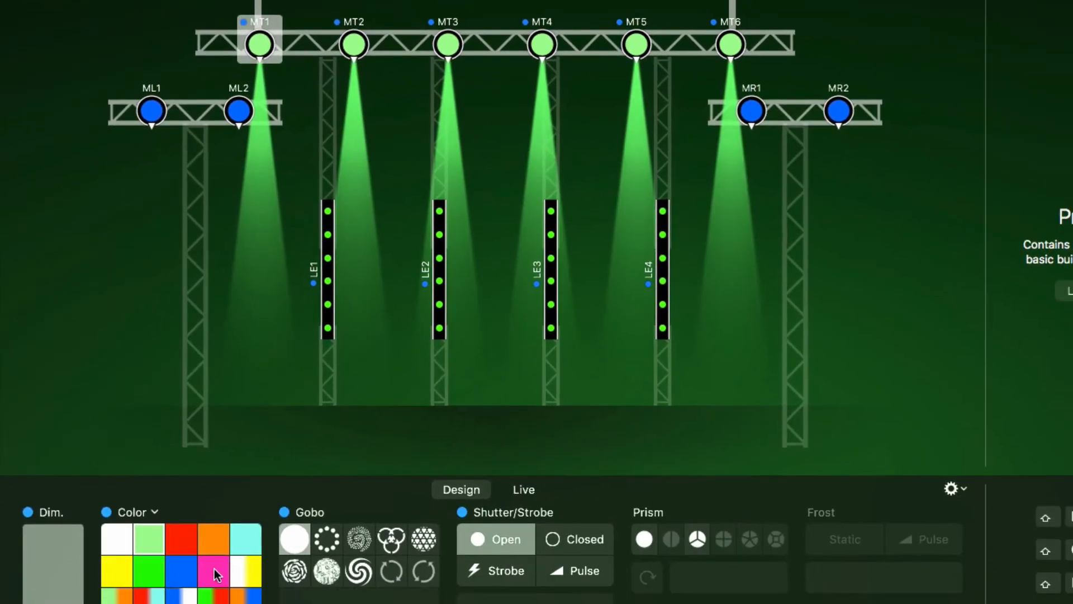
- Make MT1 magenta, copy its properties, and paste them onto MT3 and MT5
click(326, 539)
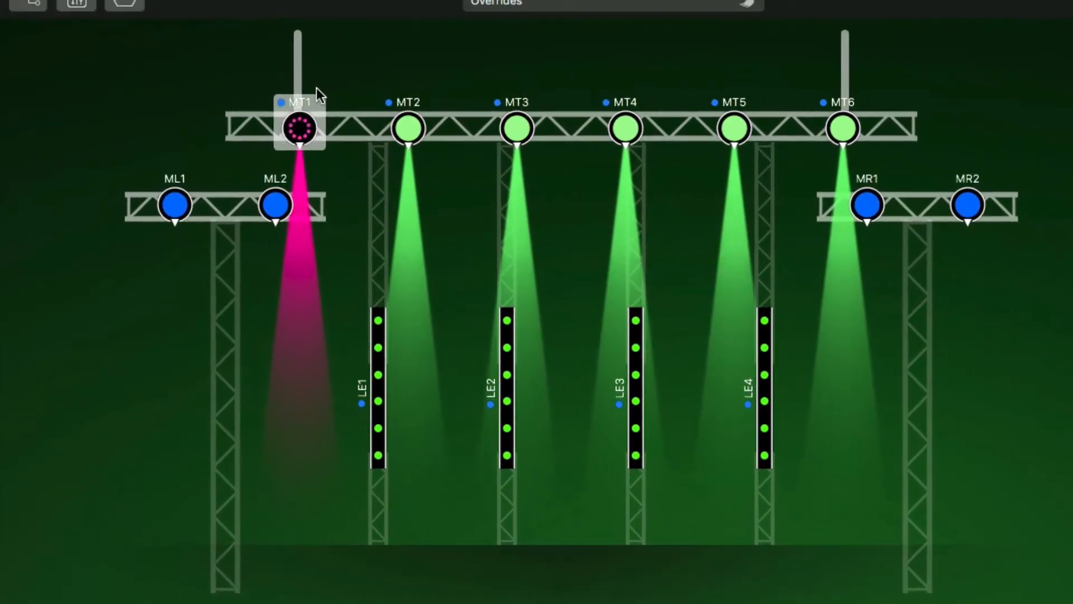
right_click(299, 127)
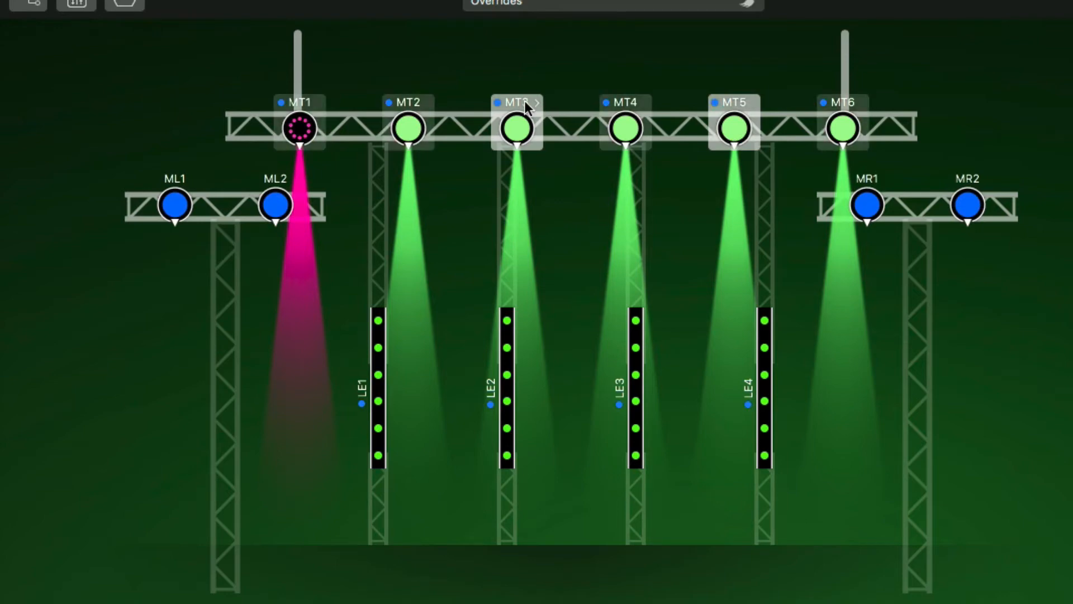
right_click(516, 128)
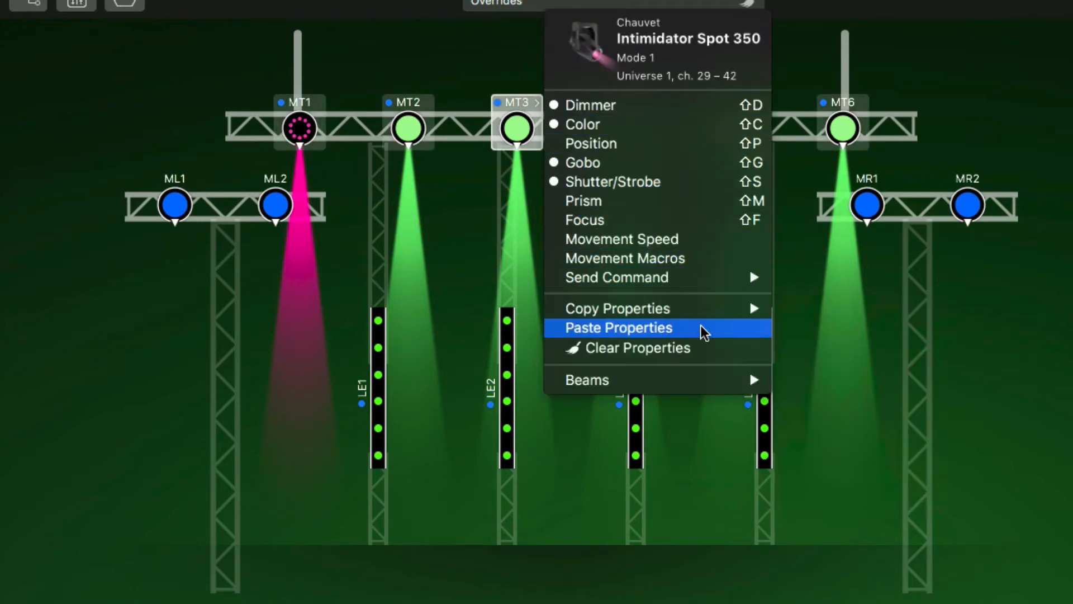
click(618, 327)
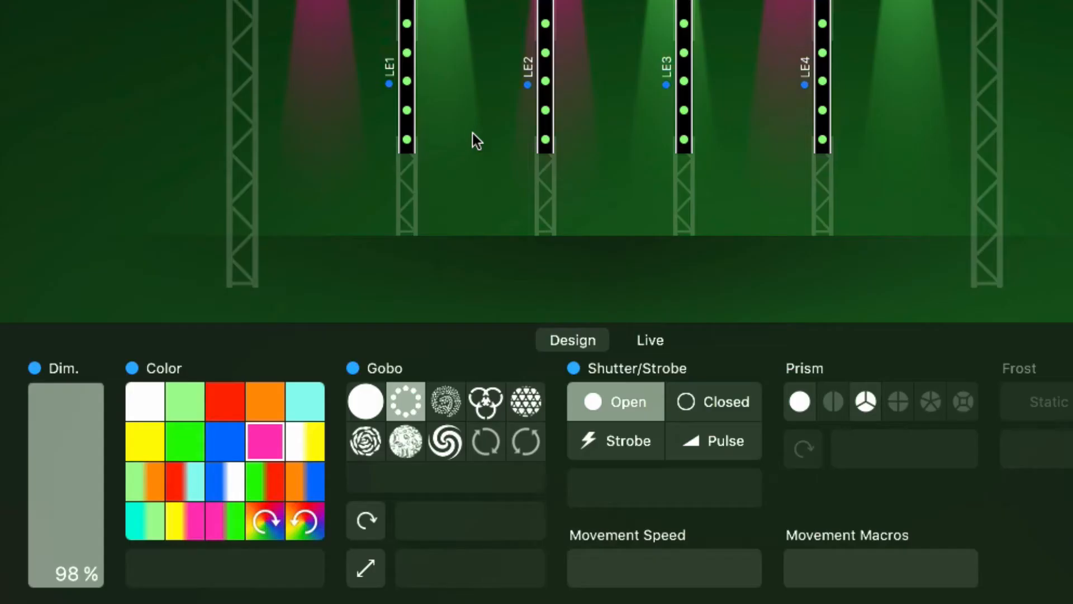
- Copy the properties of blue LED bars LE1–LE4 and open the moving heads' options
click(169, 367)
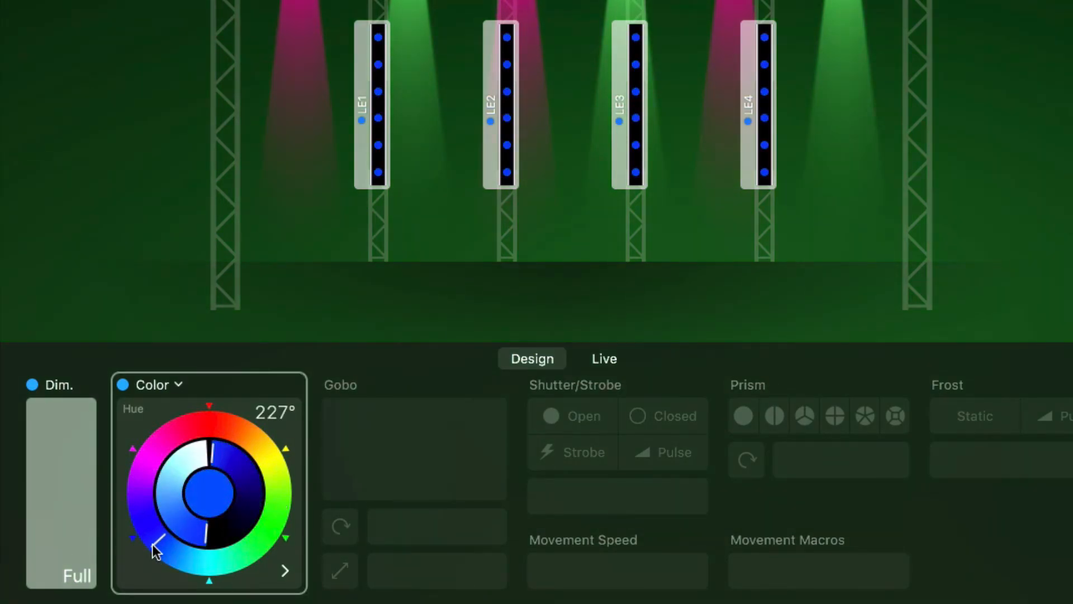
right_click(372, 356)
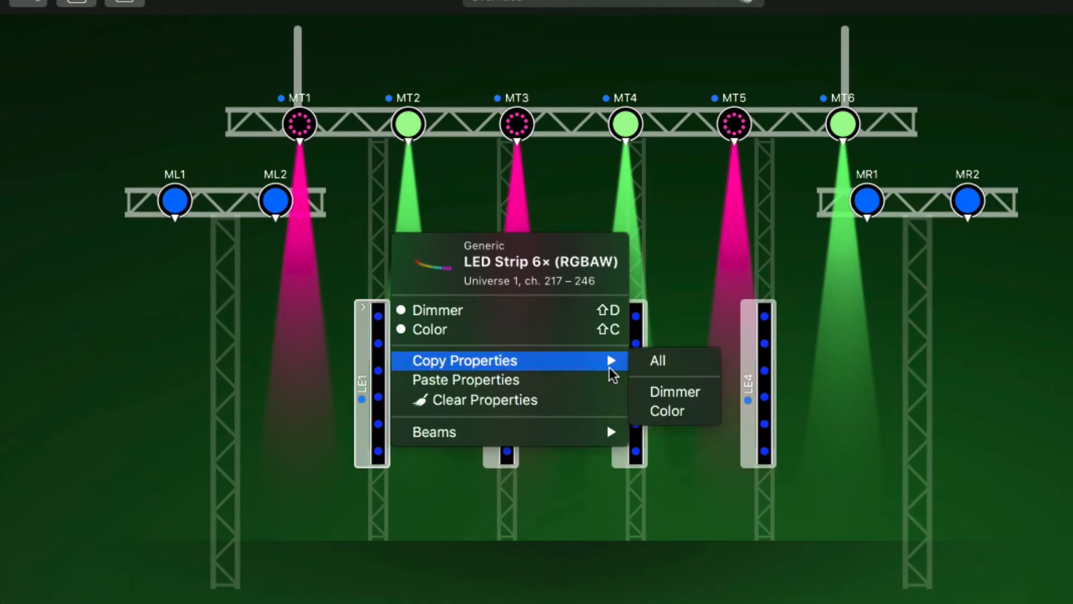
click(690, 376)
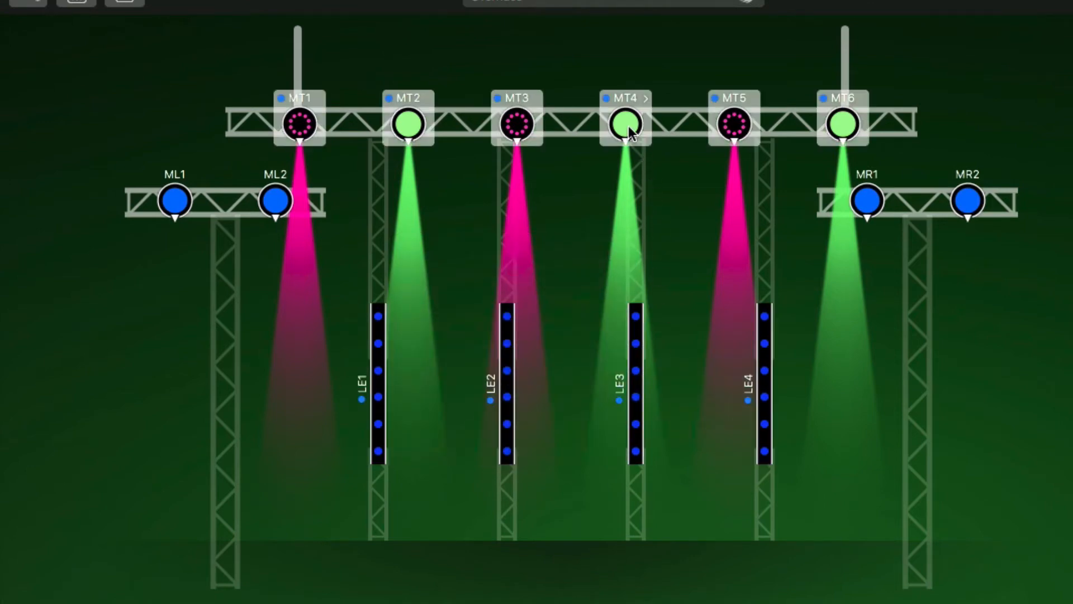
right_click(625, 124)
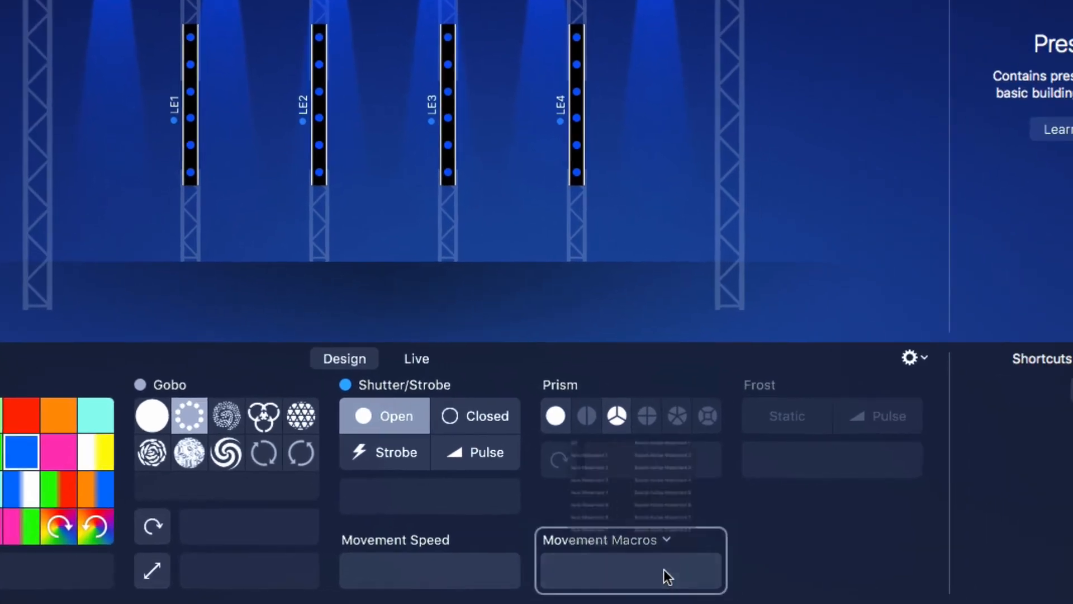
- Apply the Sound-Active Movement 6 macro to the moving heads
click(630, 539)
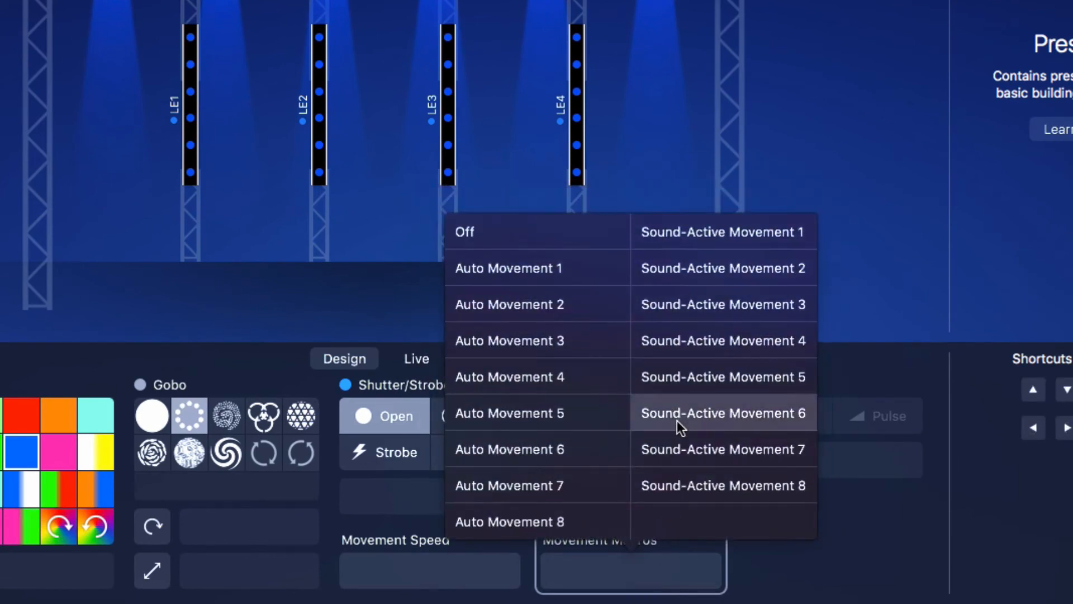
click(722, 413)
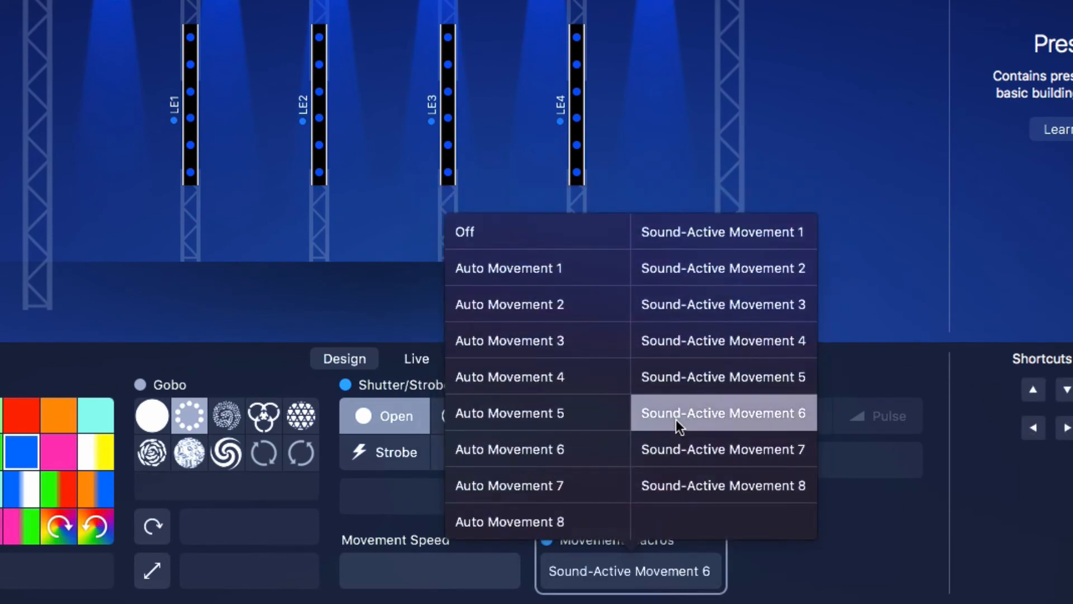
click(722, 412)
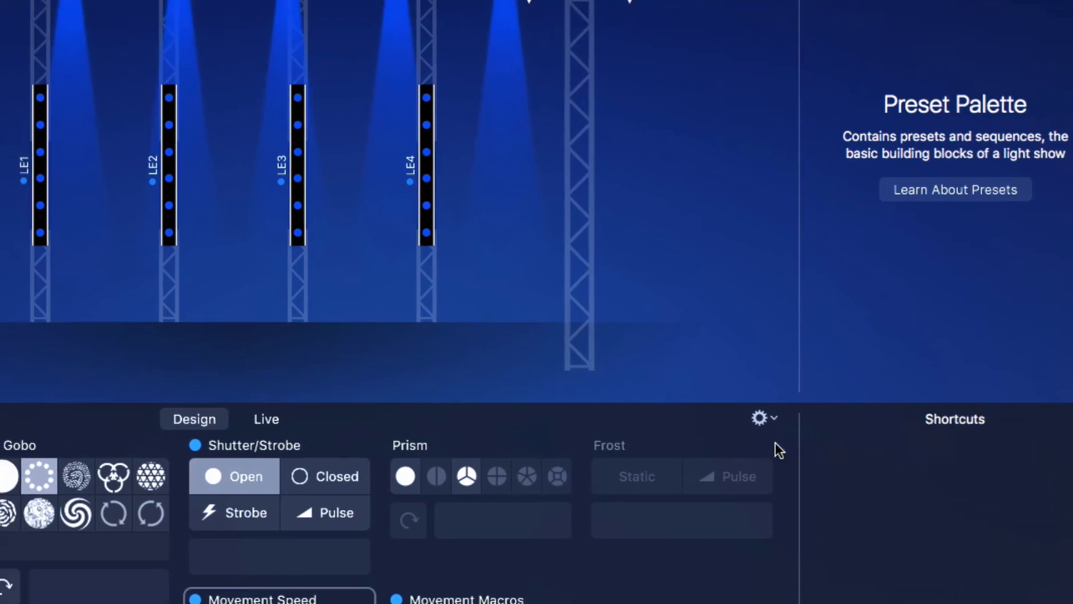
- Keep Movement Speed and Movement Macros checked in the property layout settings
click(758, 417)
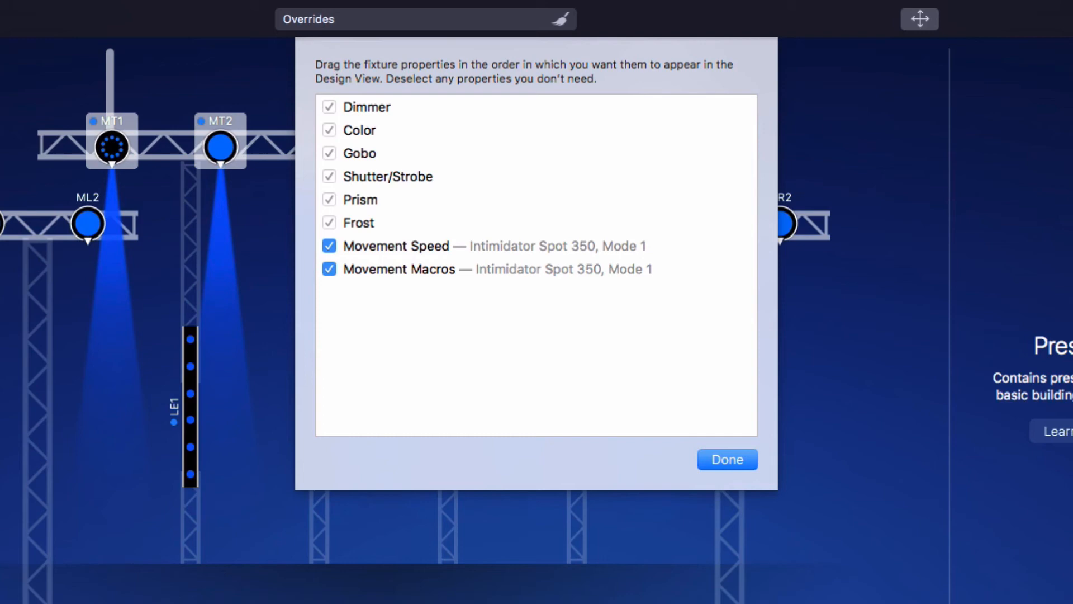
click(727, 459)
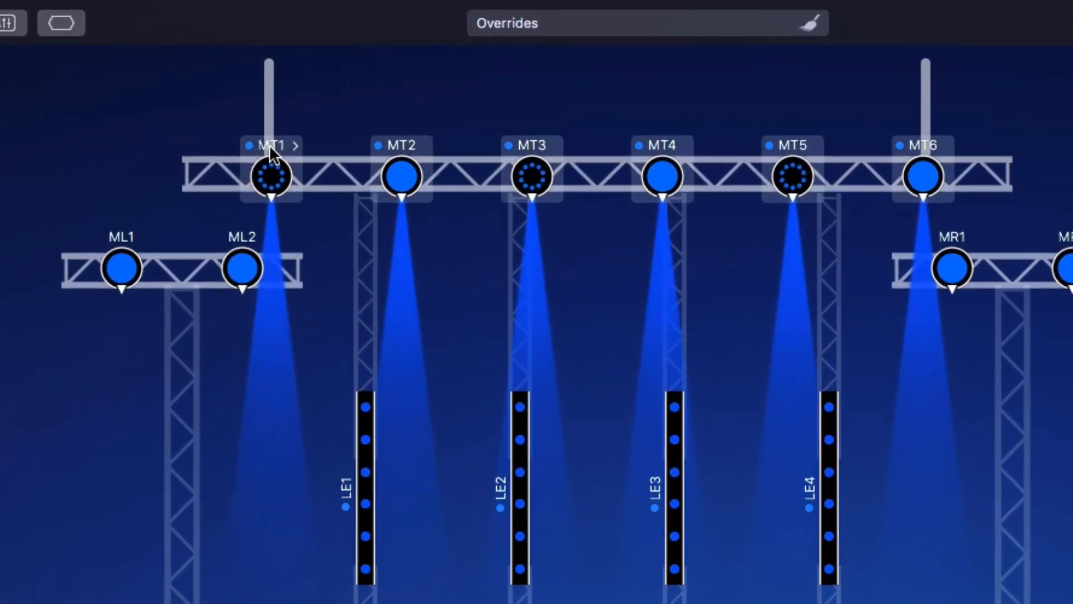
- Open MT1's options to show its Send Command submenu
right_click(271, 176)
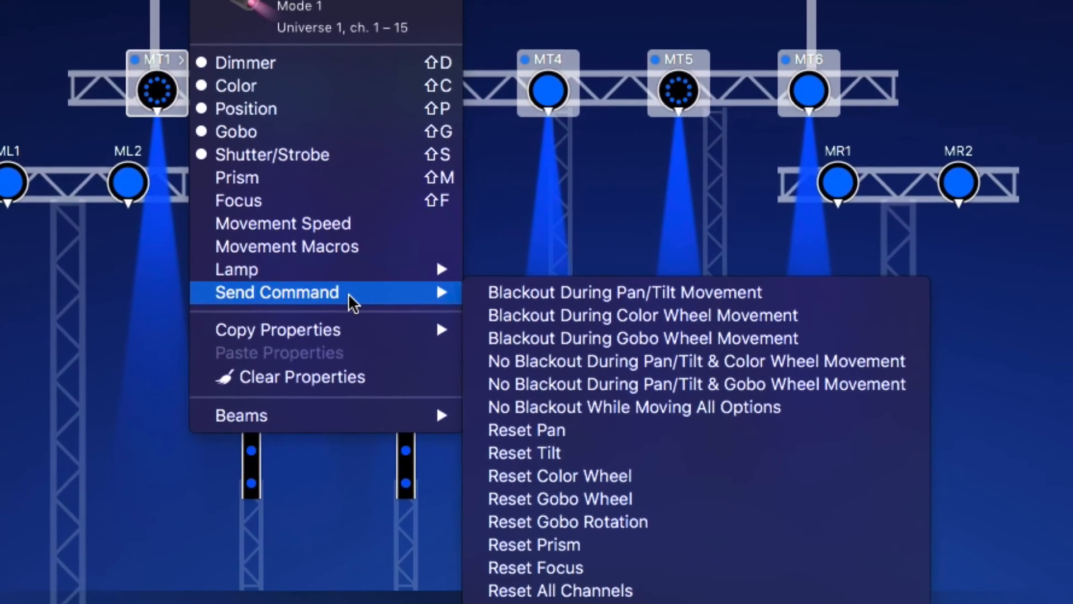